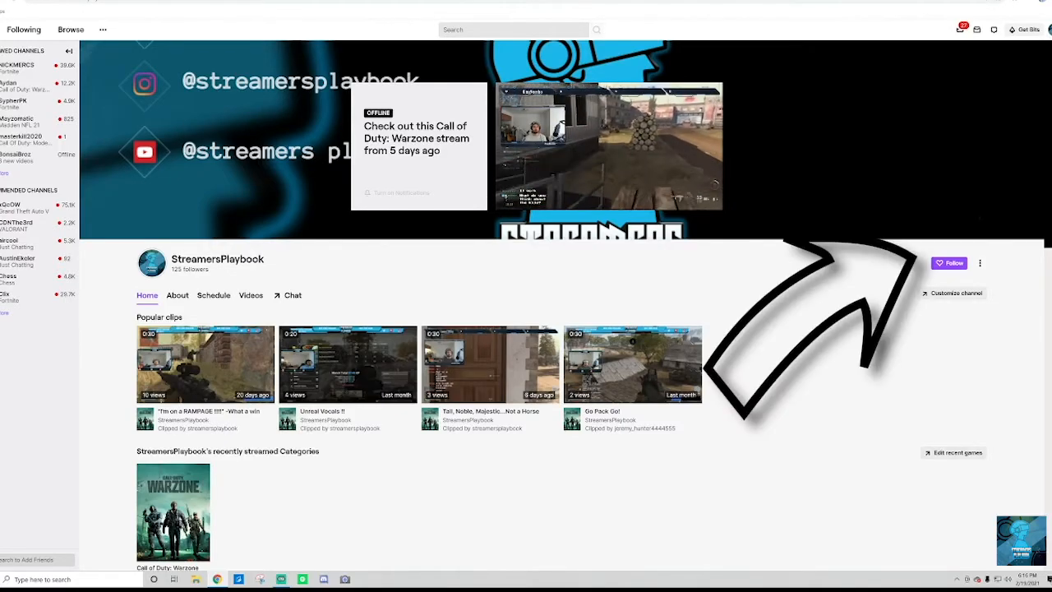
# Step: Go to the Creator Dashboard home for the StreamersPlaybook channel
pyautogui.click(1045, 30)
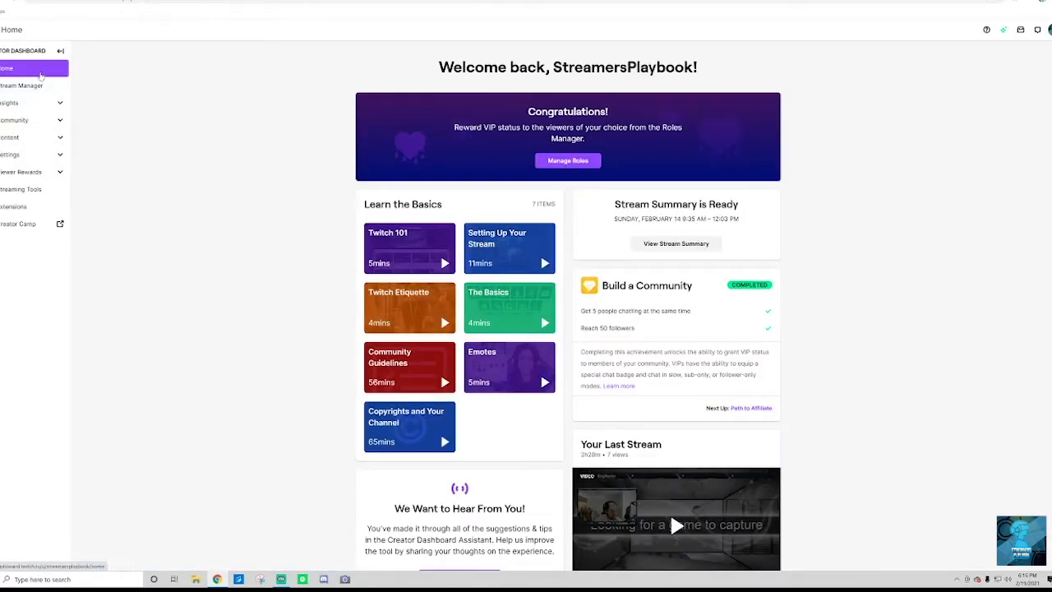
# Step: Expand the dashboard Settings group and show the Stream settings with the stream key
pyautogui.click(10, 154)
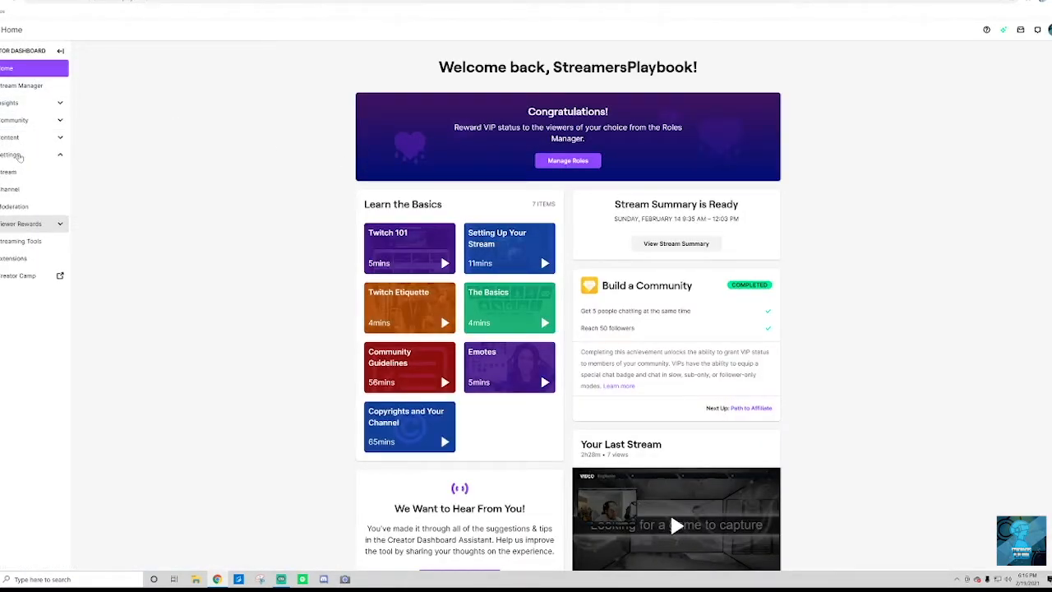
pyautogui.click(8, 173)
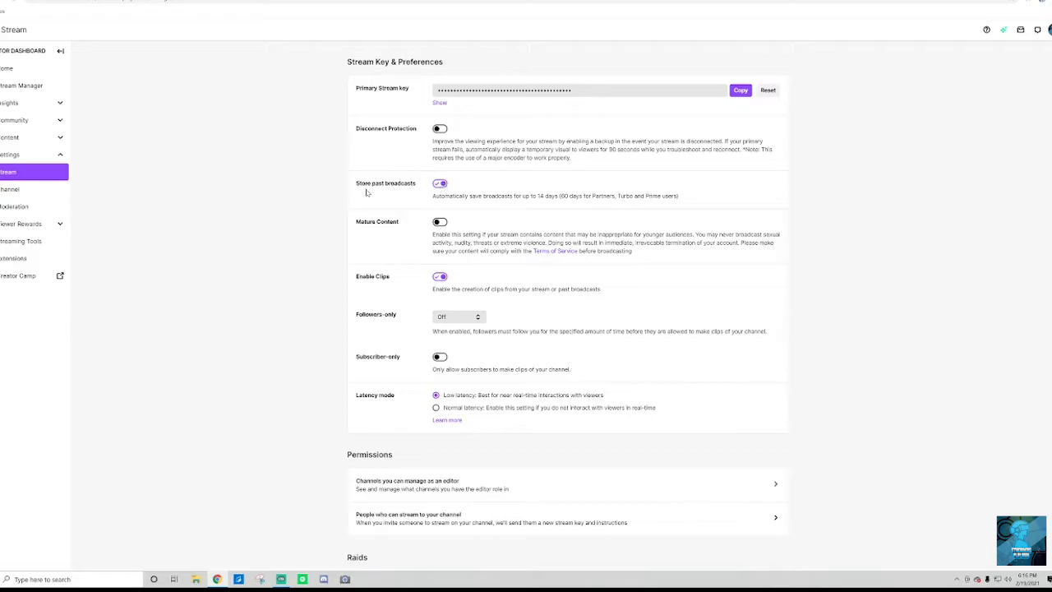
# Step: Keep Store past broadcasts on, then return via the avatar menu to the StreamersPlaybook channel page
pyautogui.doubleClick(385, 183)
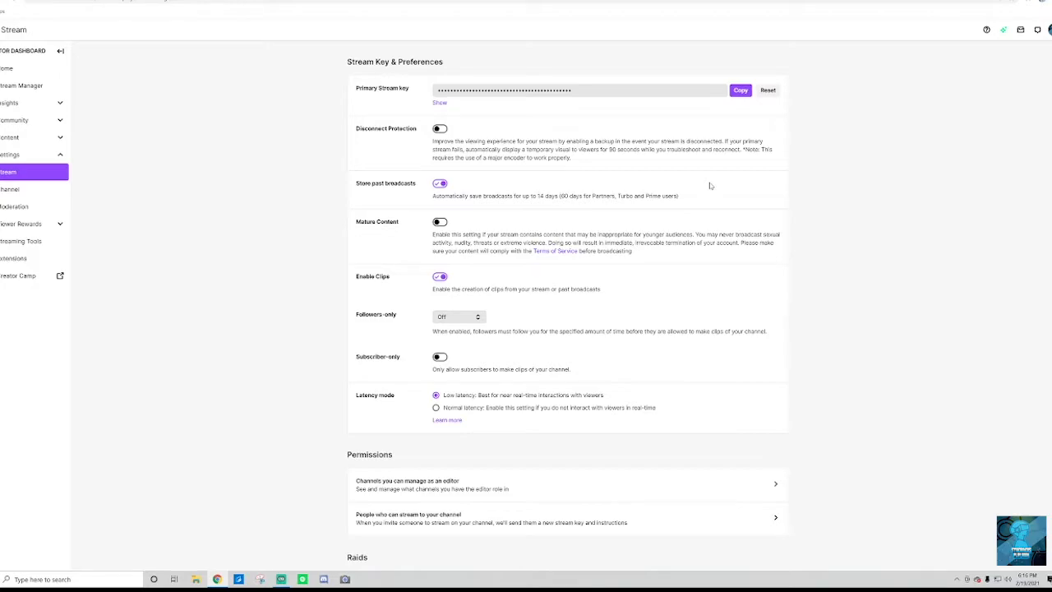
pyautogui.moveTo(748, 202)
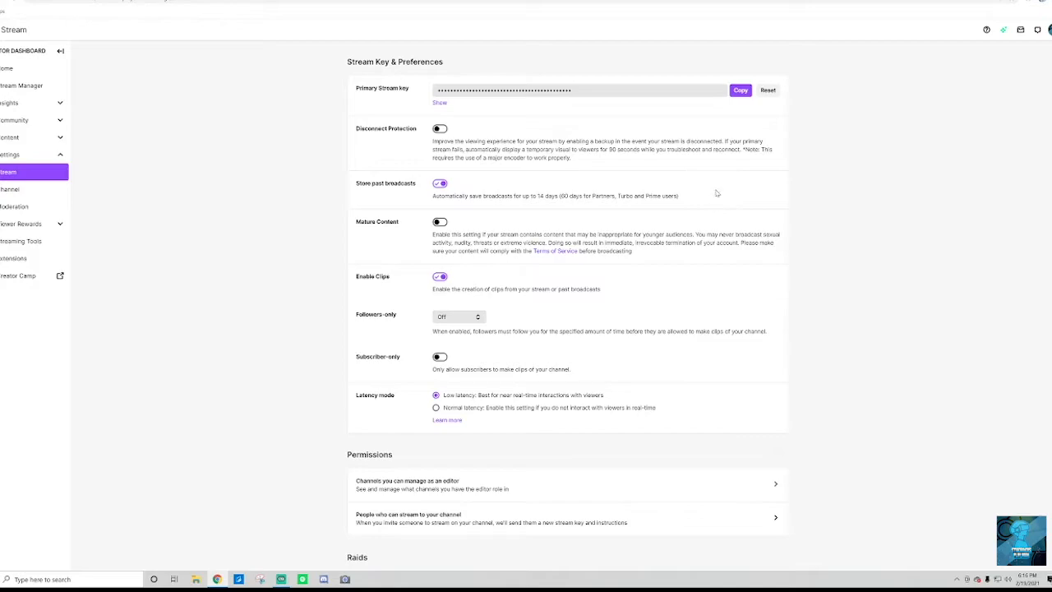
pyautogui.moveTo(717, 193)
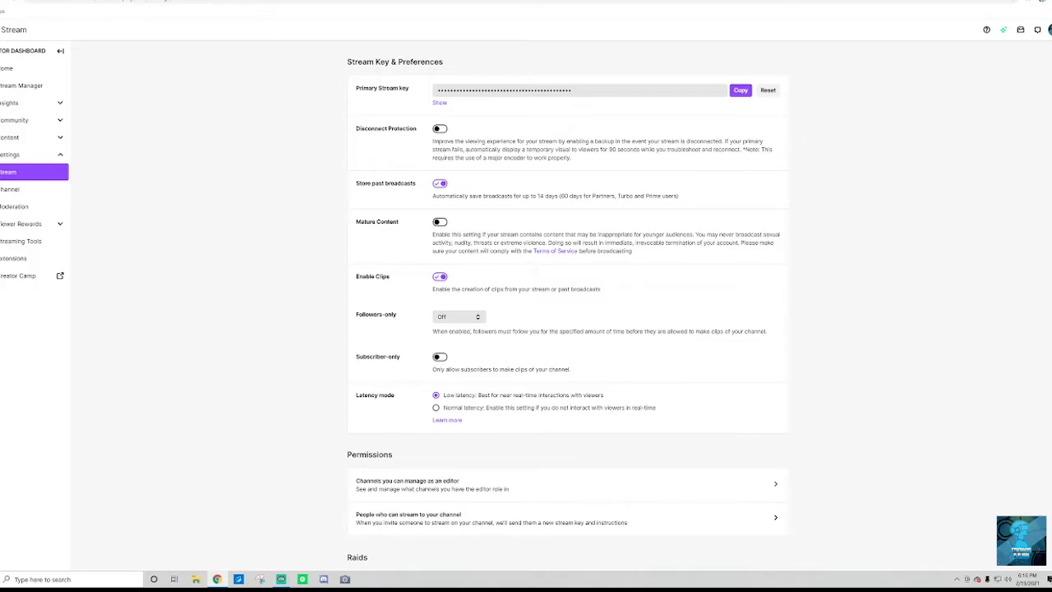
pyautogui.click(1048, 29)
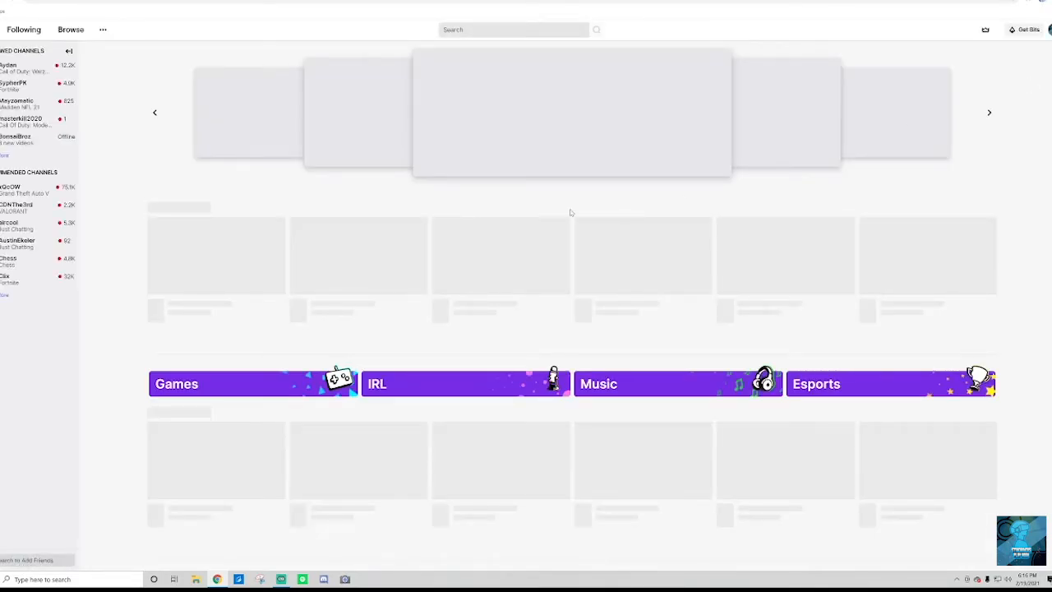
pyautogui.click(1044, 29)
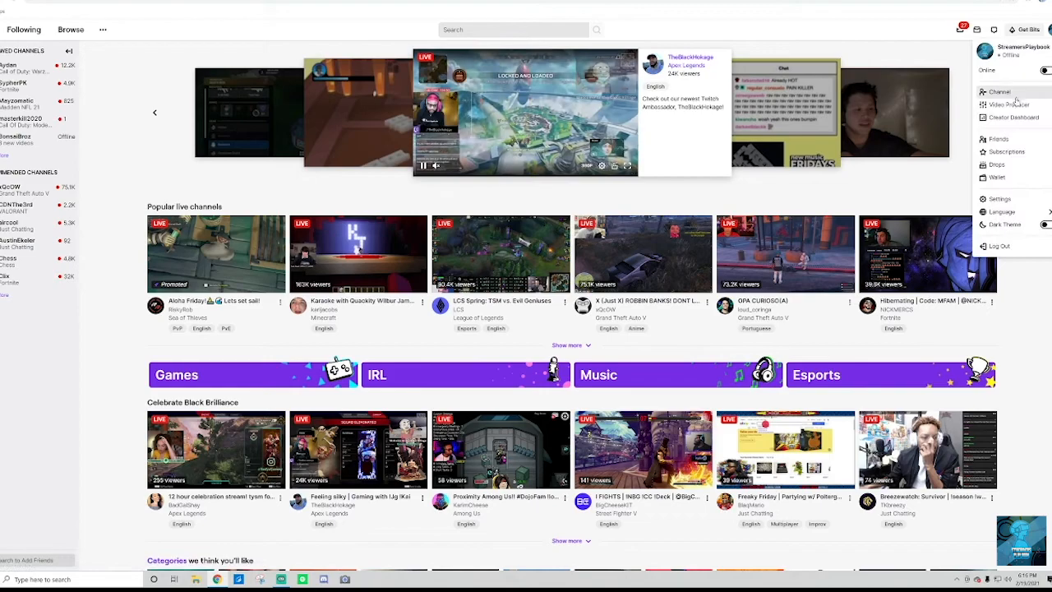
pyautogui.click(1000, 92)
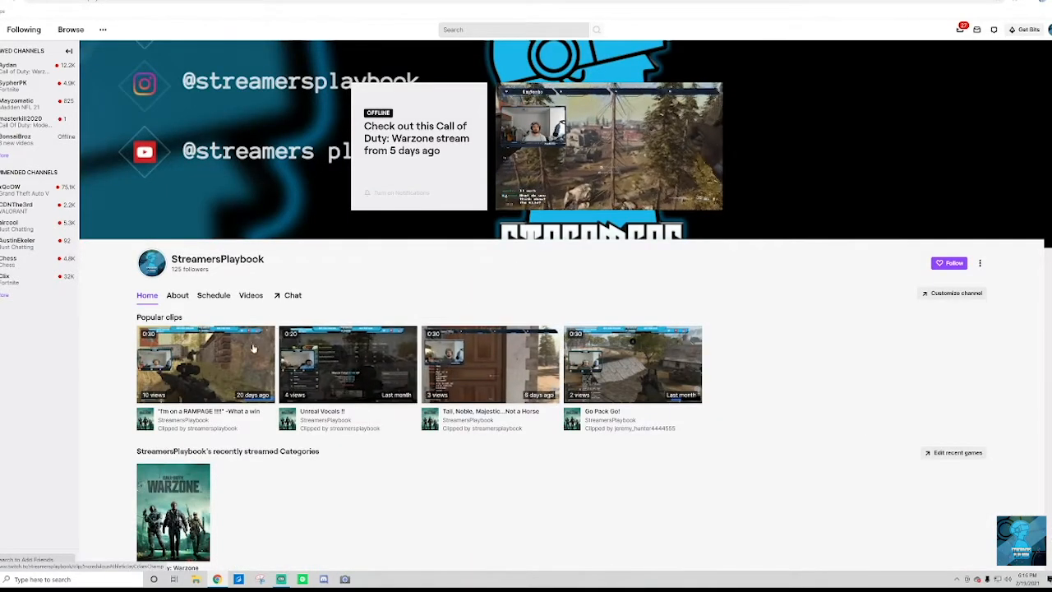
# Step: Show the channel's Videos tab and scroll to the Recent broadcasts section
pyautogui.click(250, 296)
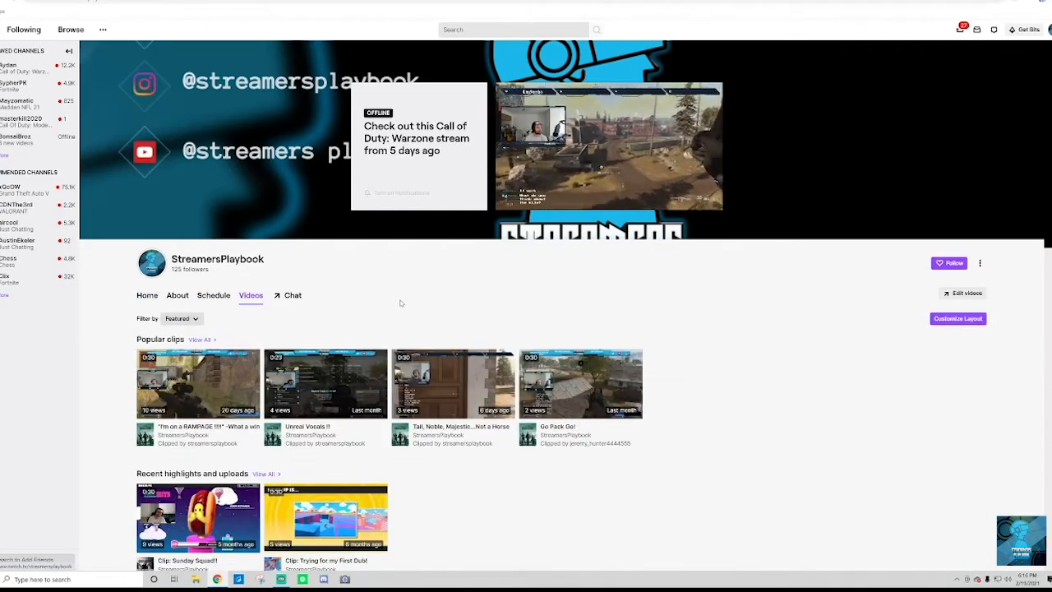
pyautogui.scroll(-3)
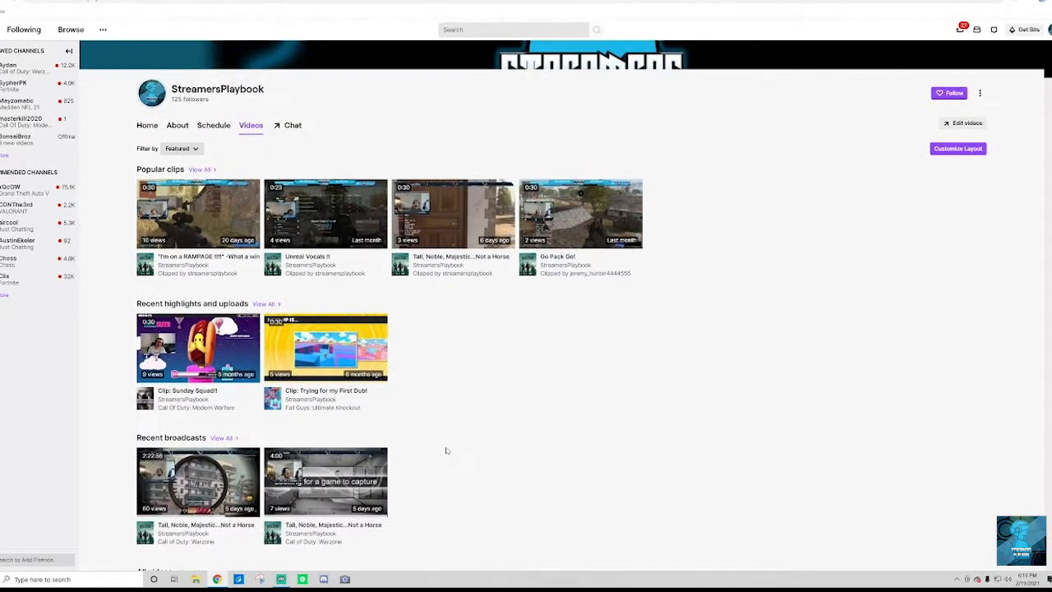
pyautogui.scroll(-3)
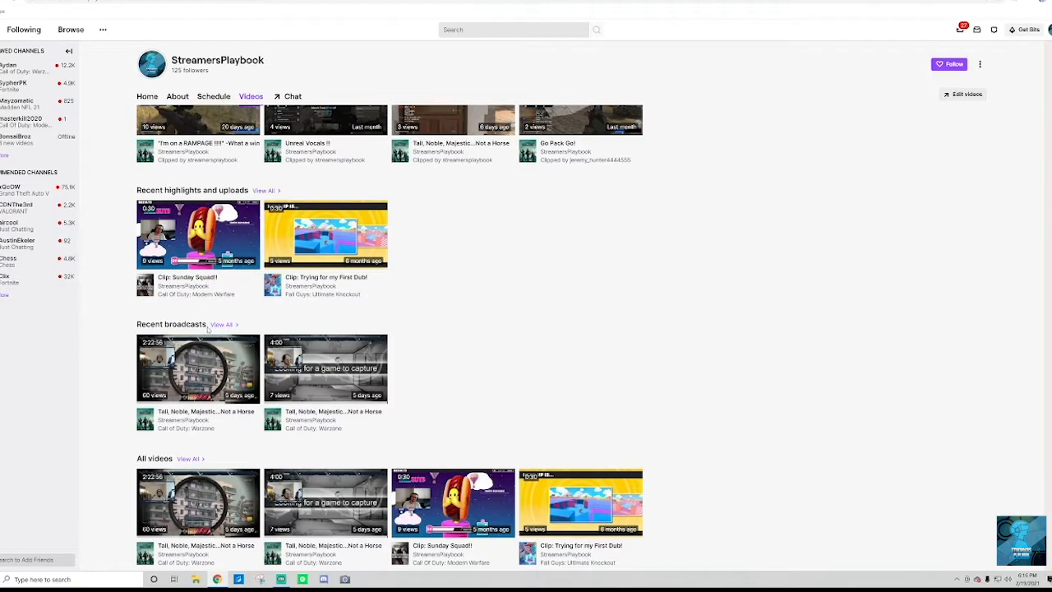